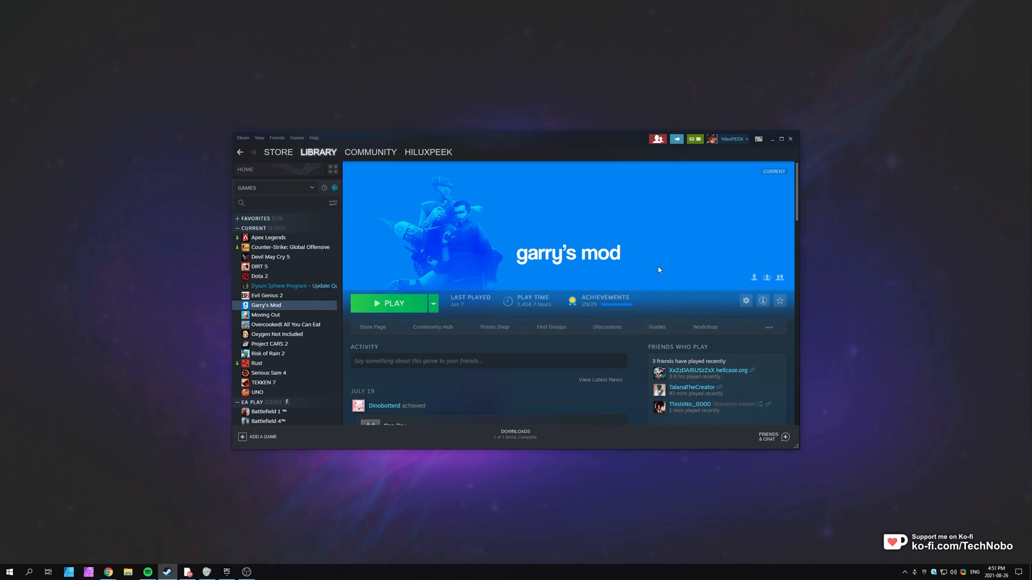
pyautogui.moveTo(656, 267)
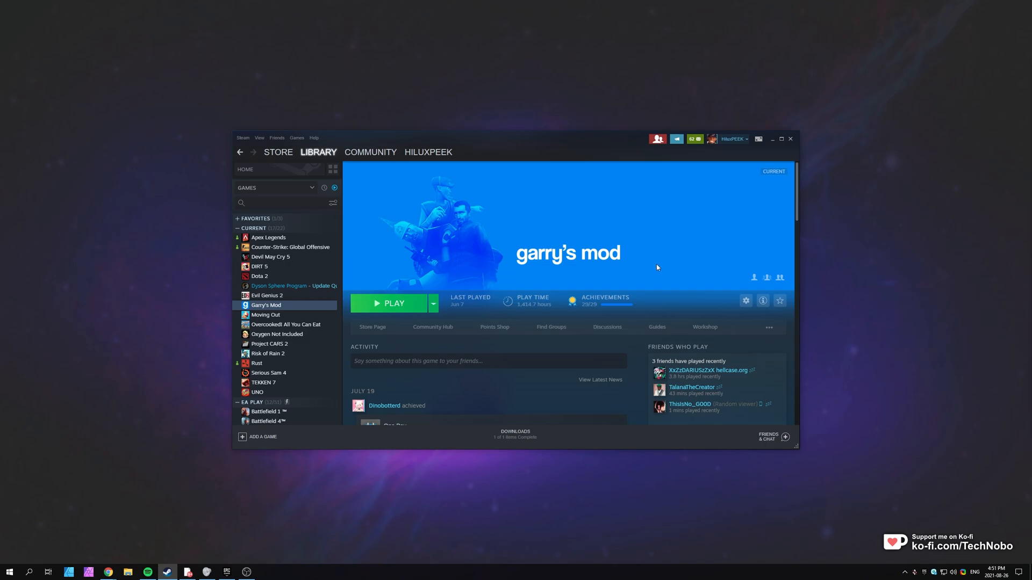
pyautogui.moveTo(610, 267)
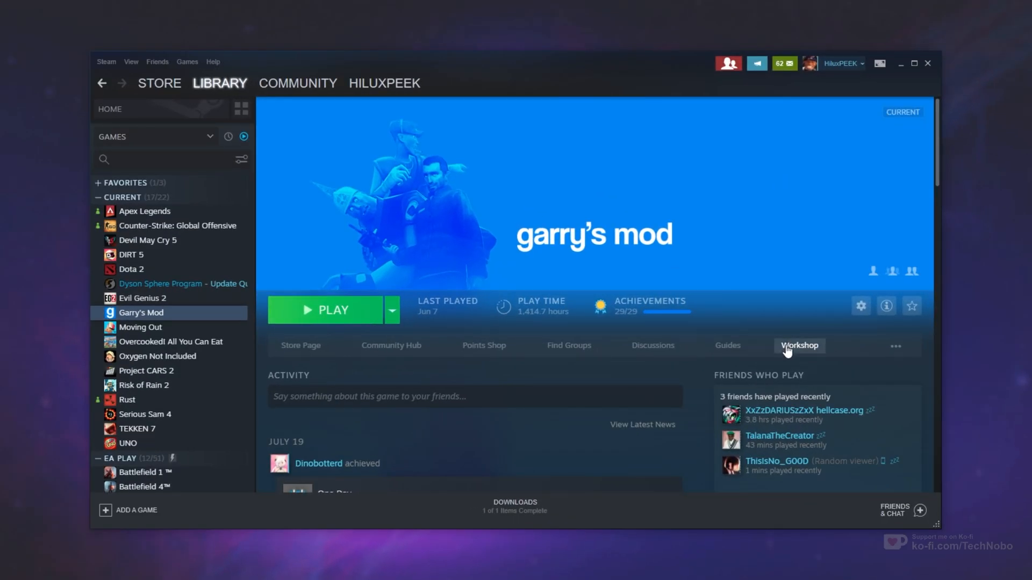
# Step: Open the Garry's Mod Workshop from the Library and expand the Your Workshop Files menu
pyautogui.click(798, 346)
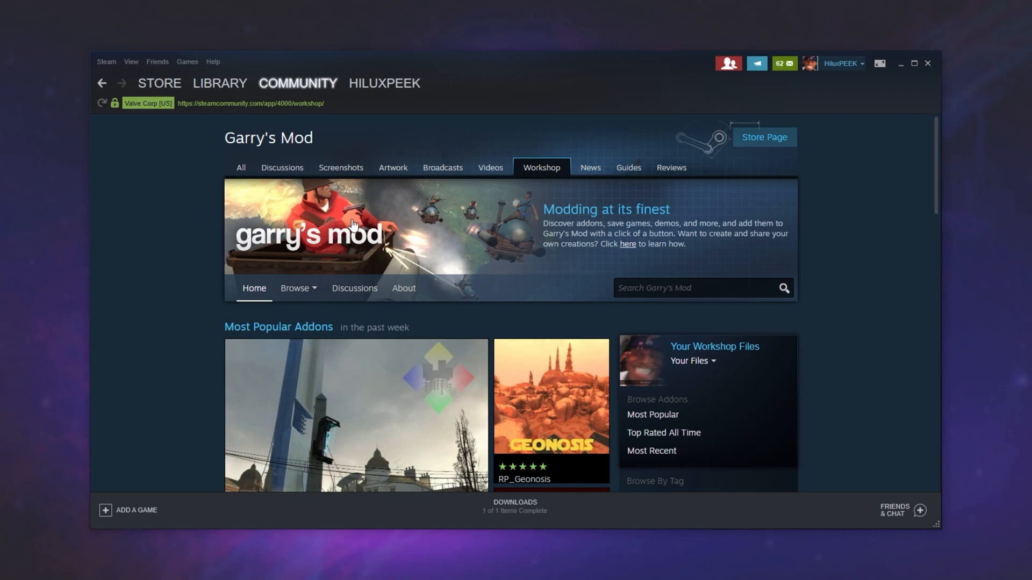
pyautogui.scroll(-3)
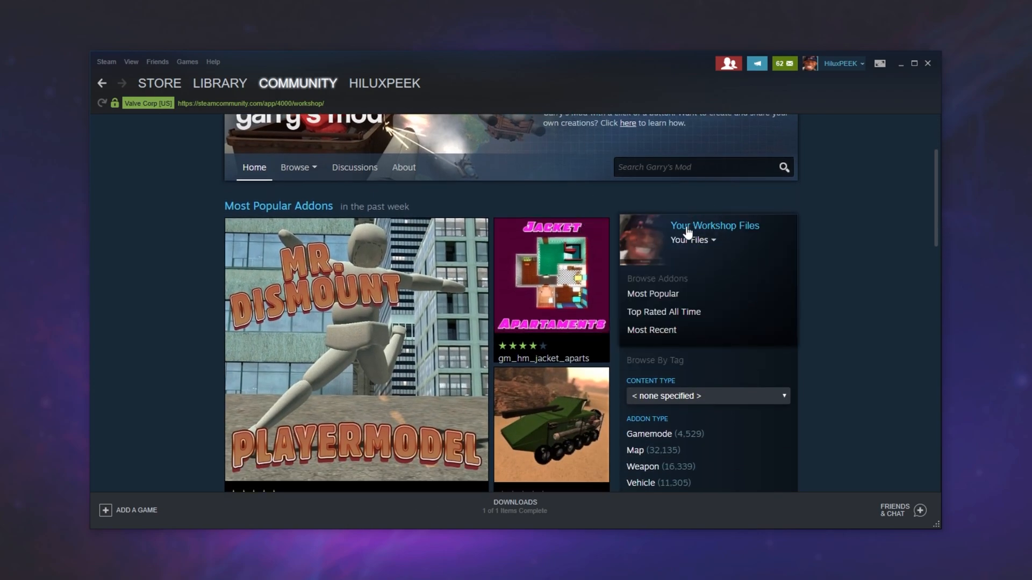
pyautogui.click(690, 239)
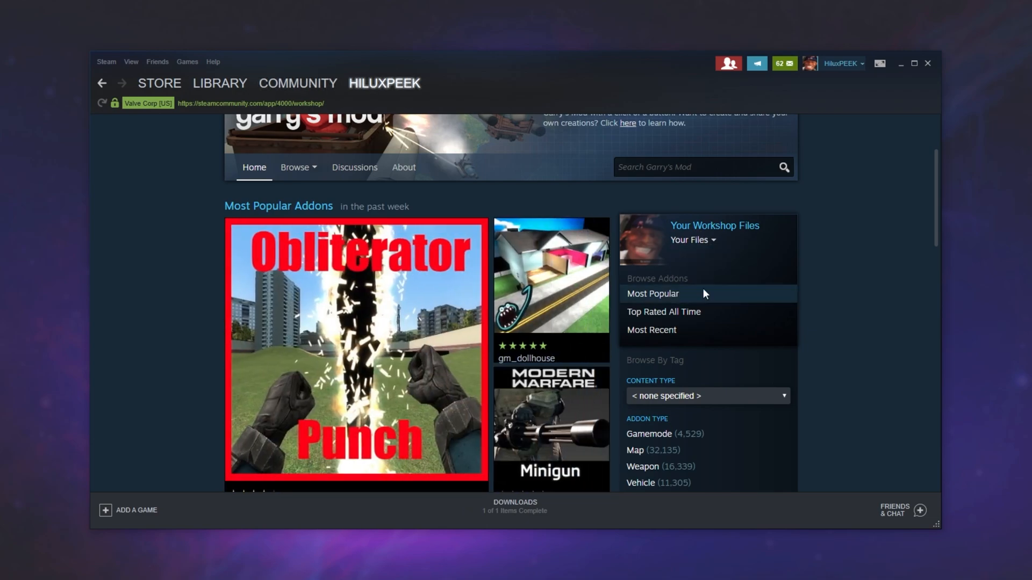
# Step: Show the Workshop items you are subscribed to, listing 24 entries like gm_buttes
pyautogui.click(714, 226)
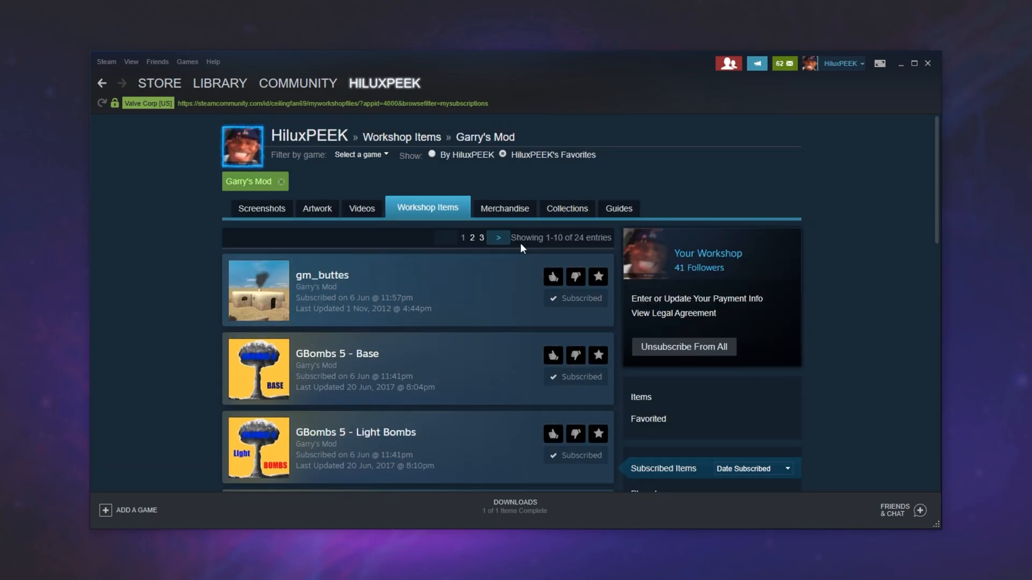
pyautogui.moveTo(625, 254)
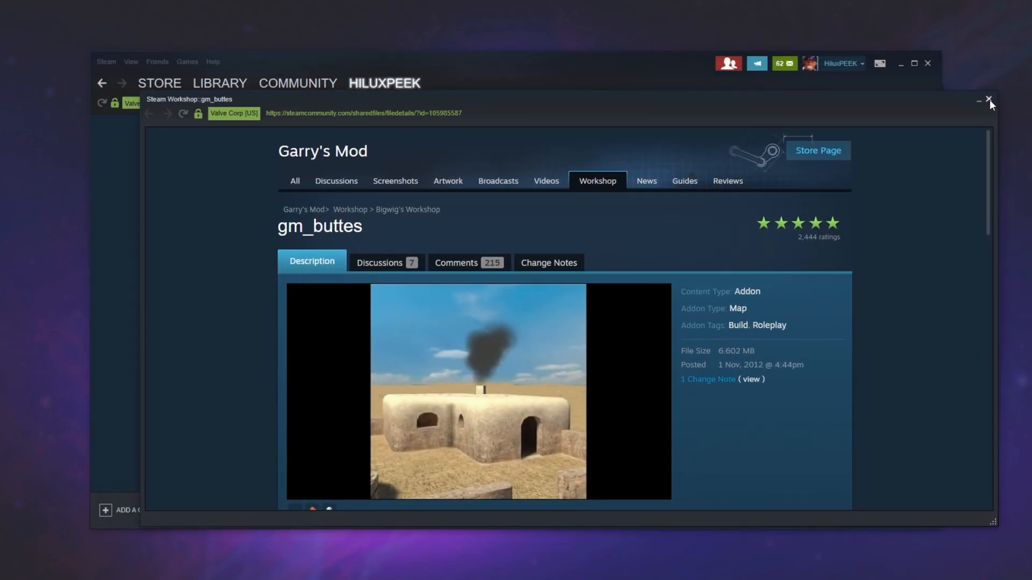
# Step: Close the gm_buttes details window and page forward to the second page of subscriptions
pyautogui.click(987, 100)
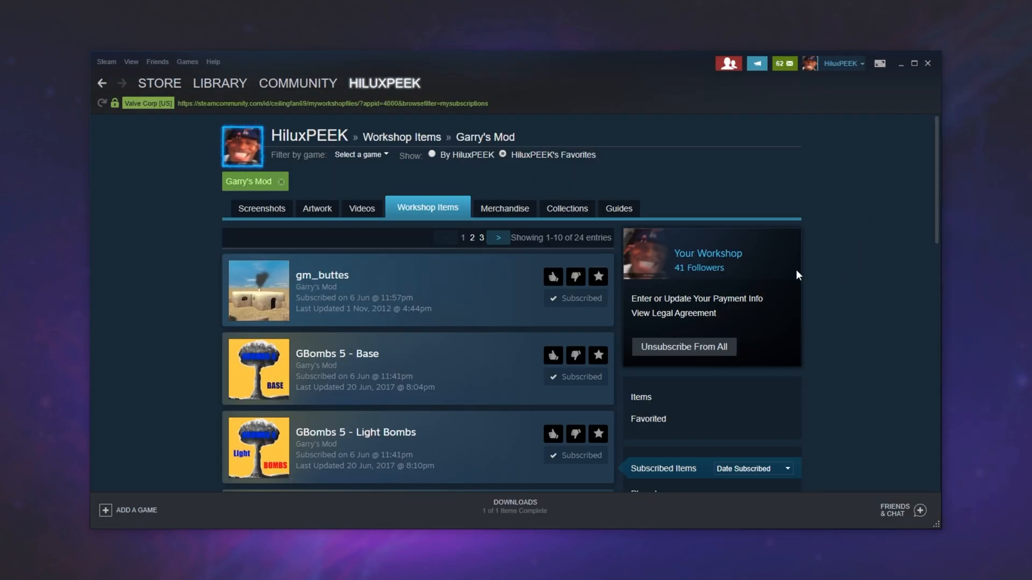
pyautogui.moveTo(671, 351)
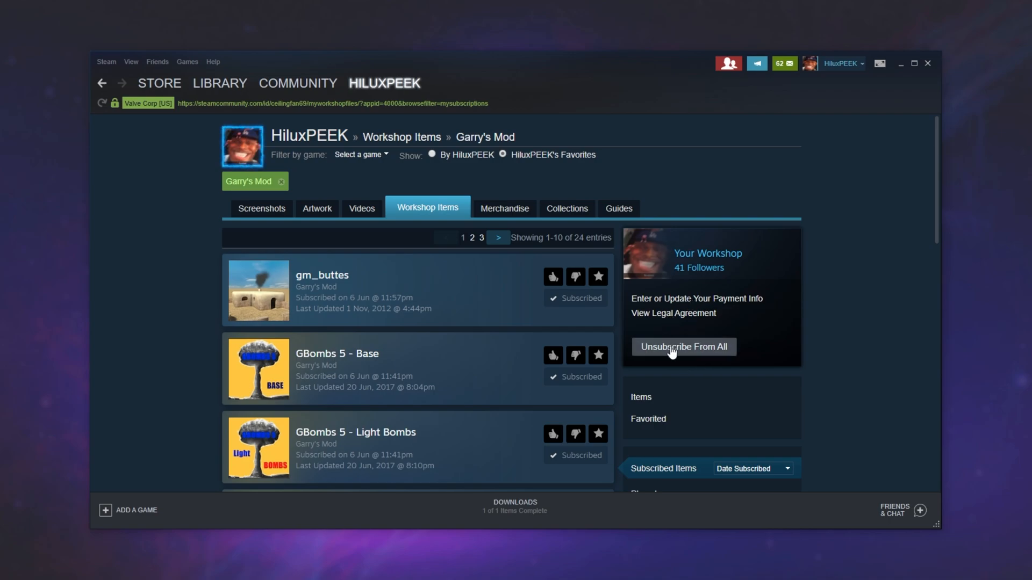
pyautogui.moveTo(679, 267)
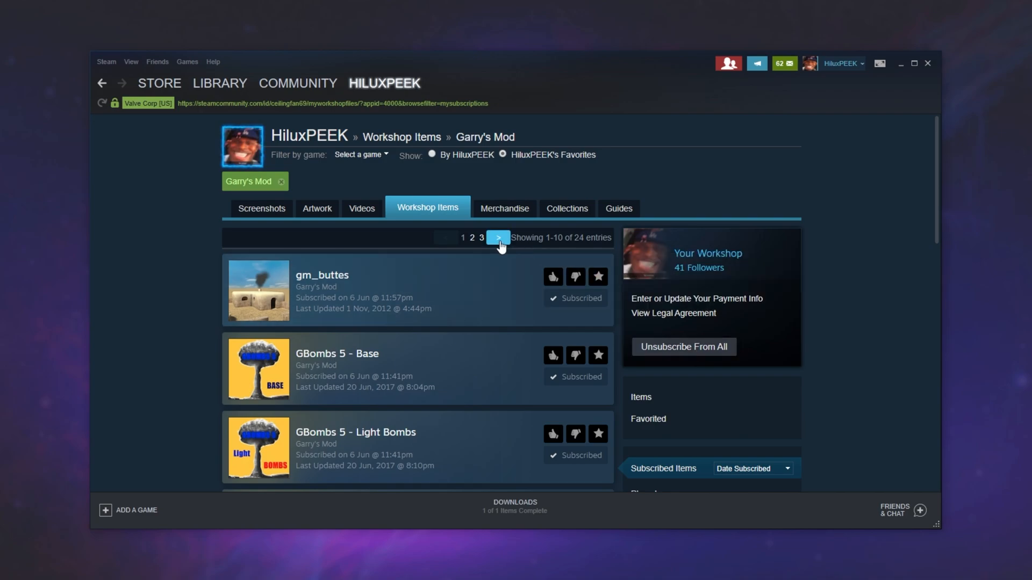
pyautogui.click(496, 238)
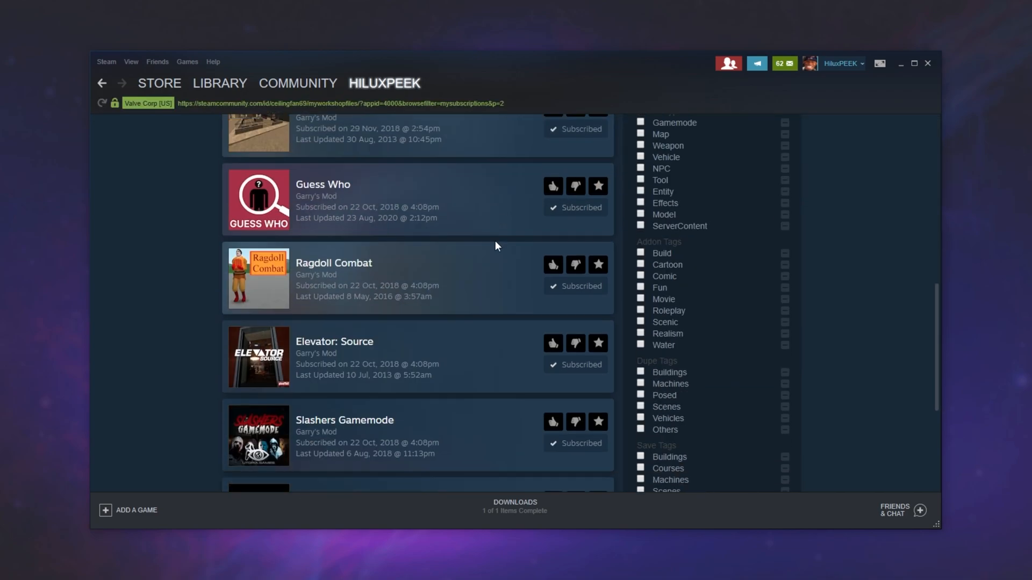